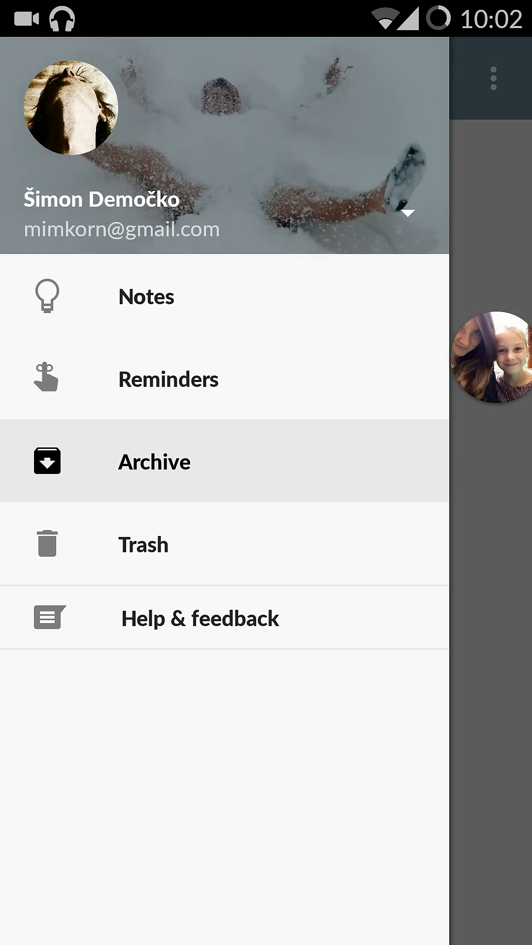
Step: Show the empty Notes list, then bring back the Keep navigation drawer
left_click(147, 297)
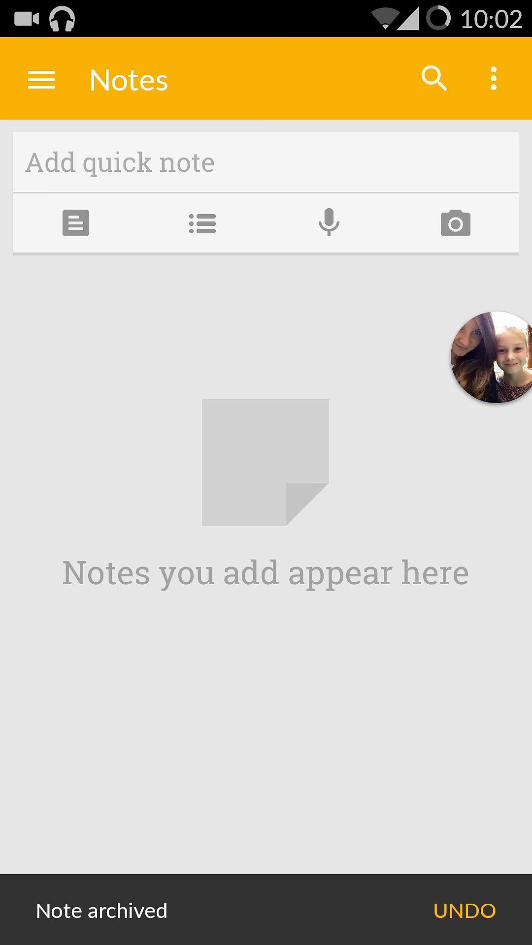
left_click(41, 78)
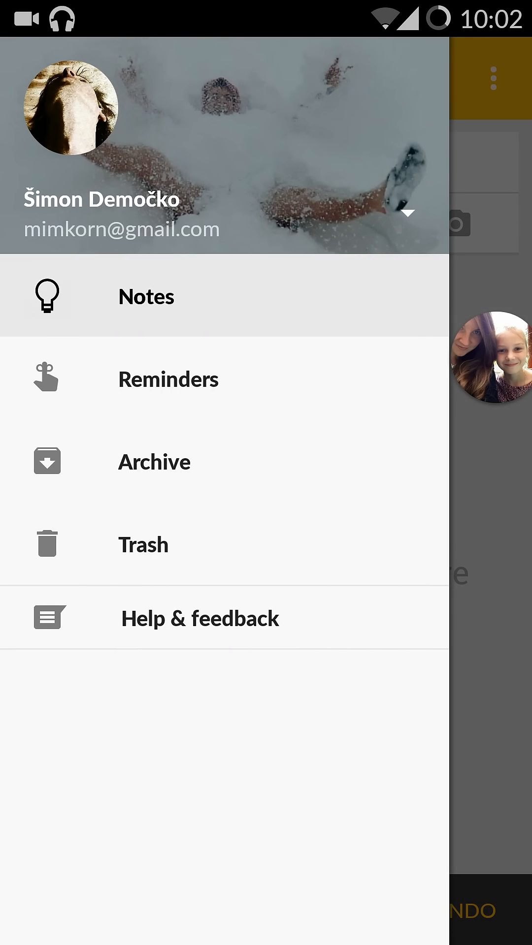
Step: Delete the archived note 'Nejde' and return to the empty Notes list
left_click(154, 461)
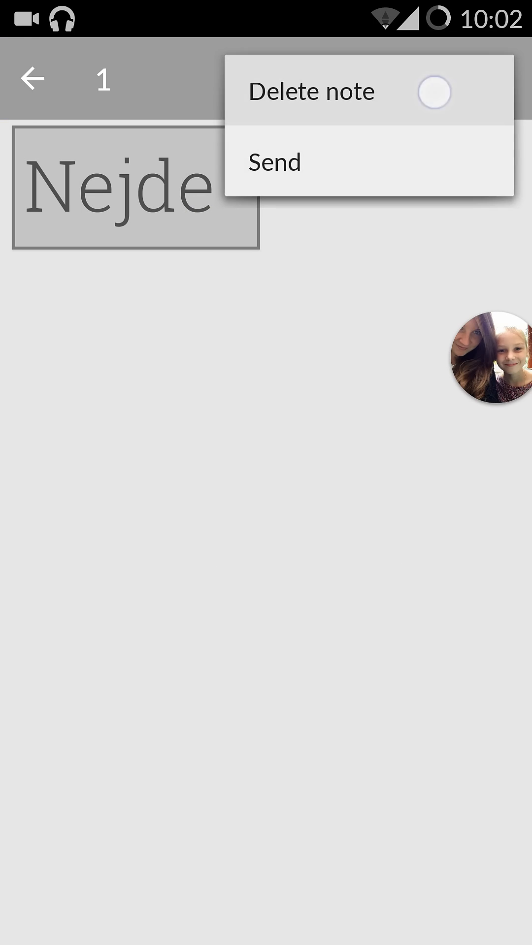
left_click(311, 91)
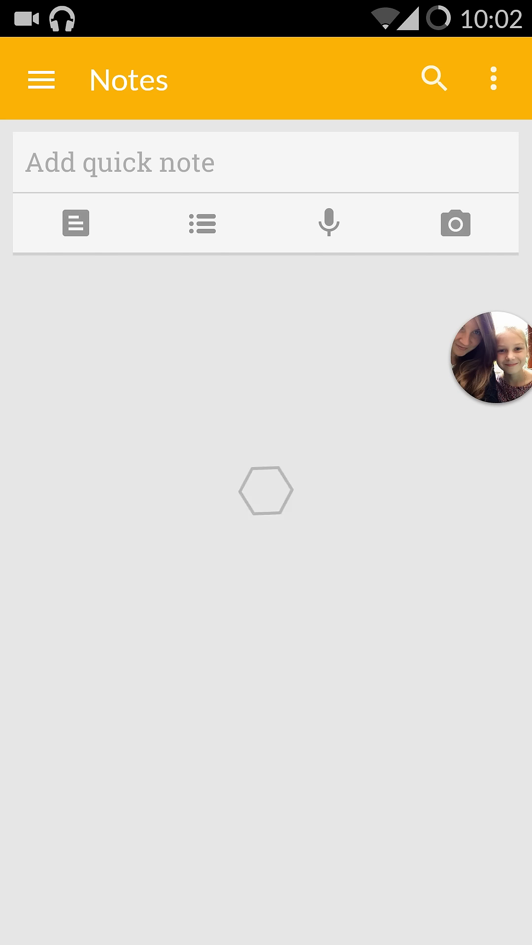
left_click(41, 79)
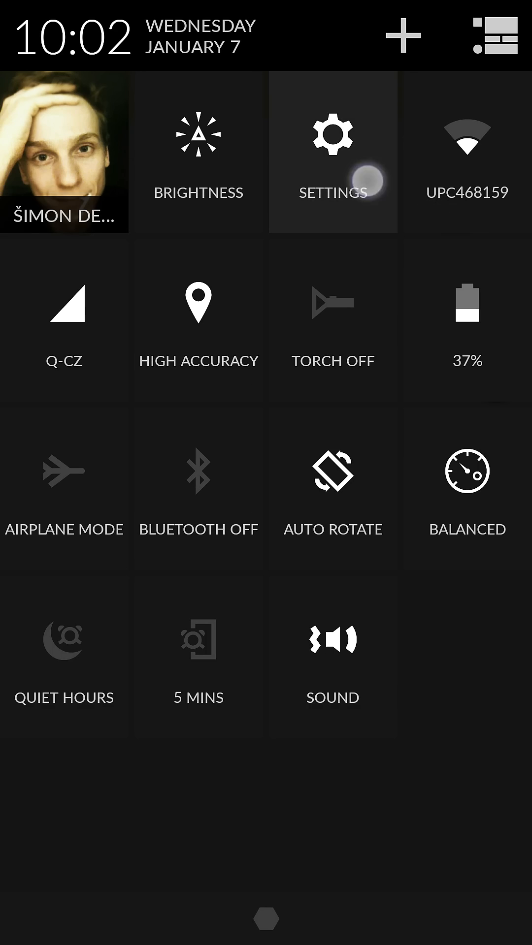
Step: Reach the Google account's sync list in device Settings, where Keep is listed
left_click(332, 151)
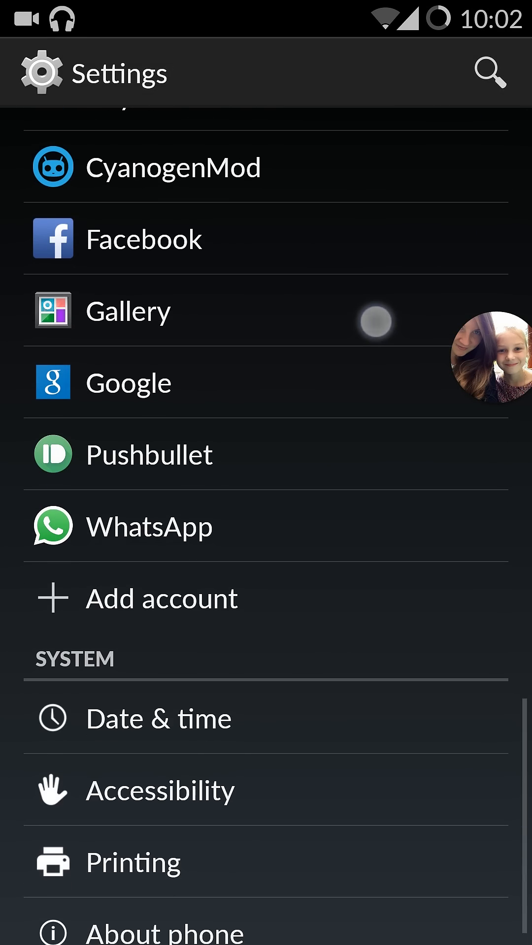
left_click(128, 382)
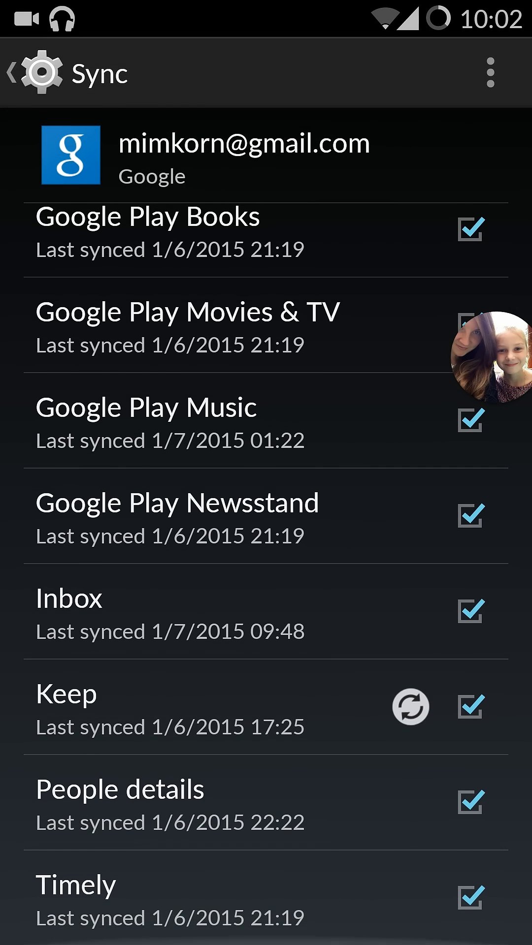
Step: Switch Keep sync off and back on, leaving a 'sync is experiencing problems' warning
left_click(470, 707)
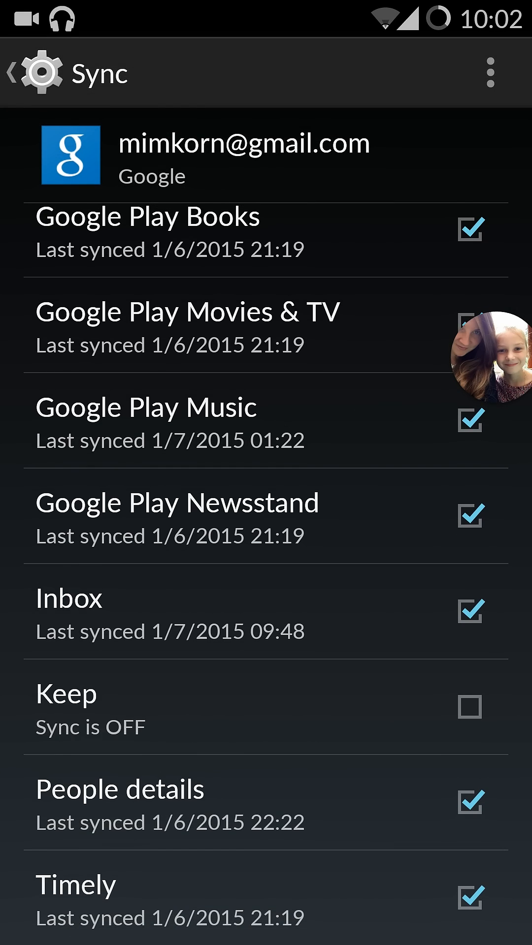
left_click(469, 708)
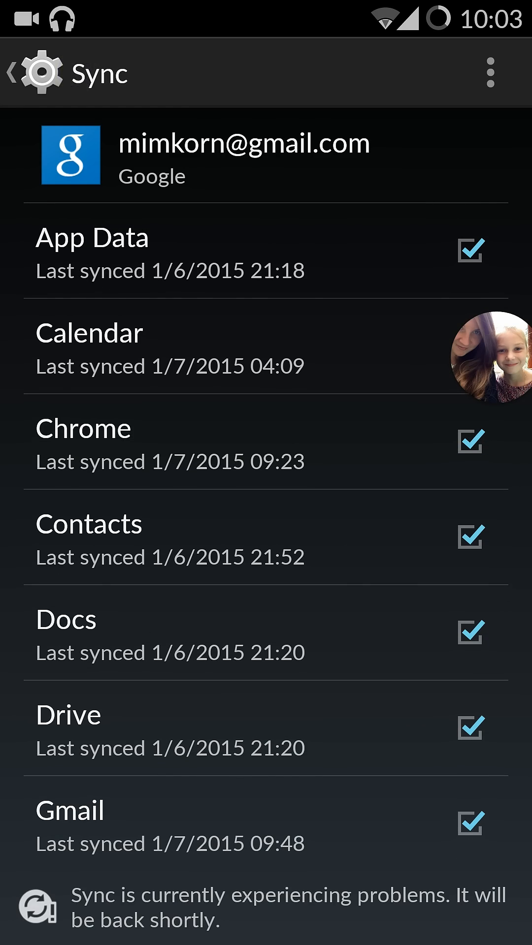
Step: Show and dismiss the account's Sync now / Remove account menu, then return to Google accounts
left_click(490, 72)
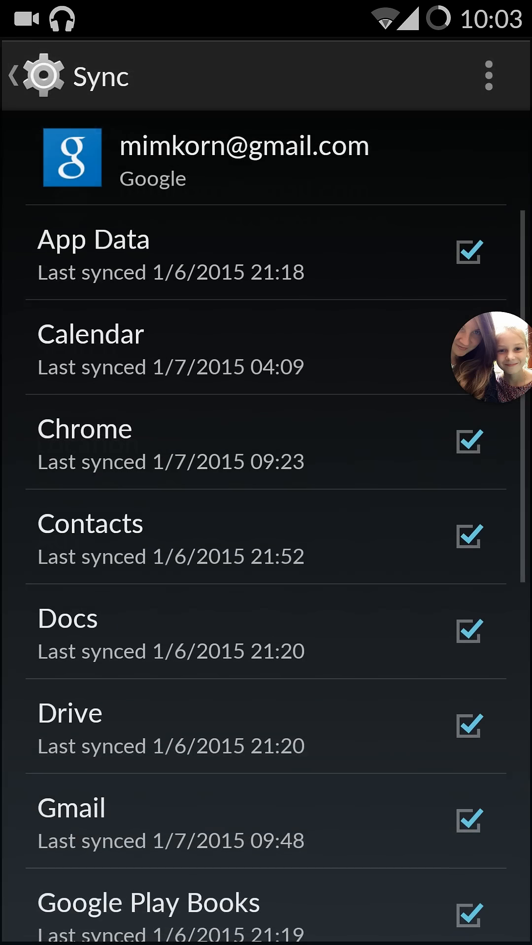
left_click(489, 74)
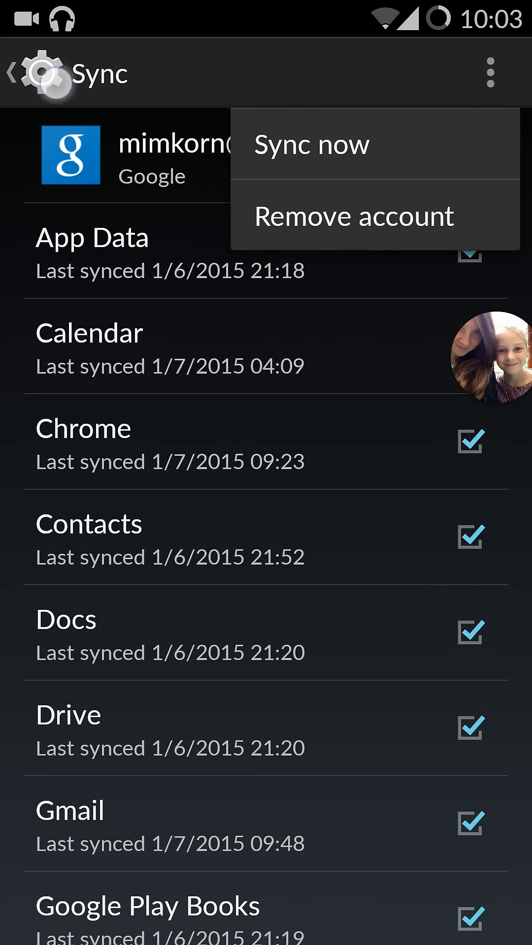
left_click(24, 72)
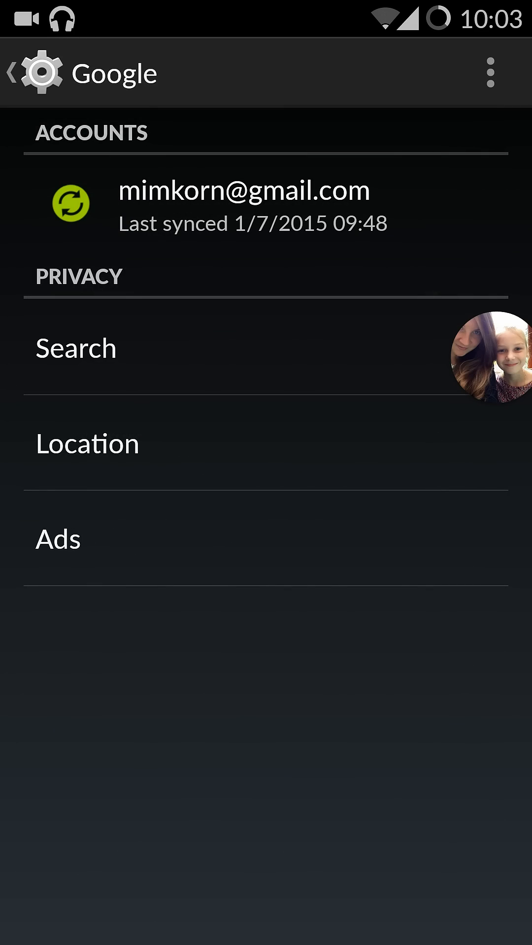